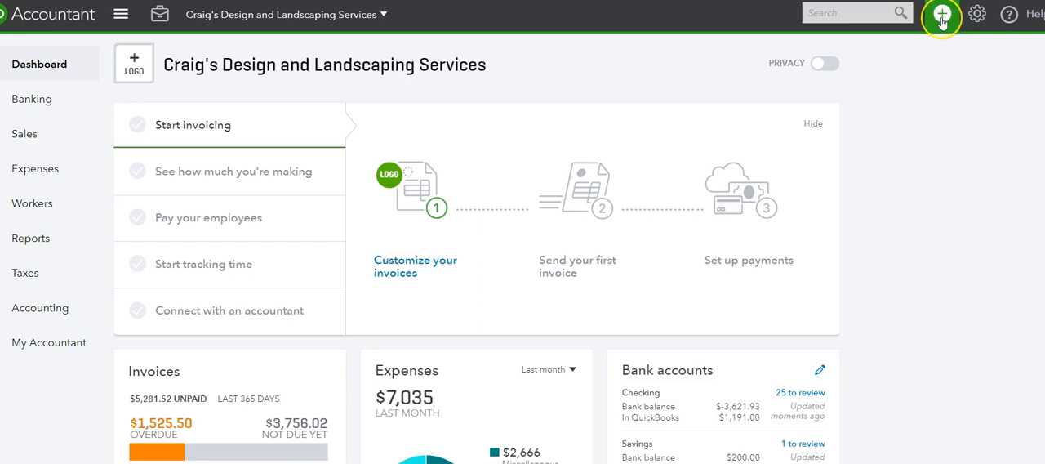
Start a new Delayed Charge from the + New menu under Customers
click(940, 13)
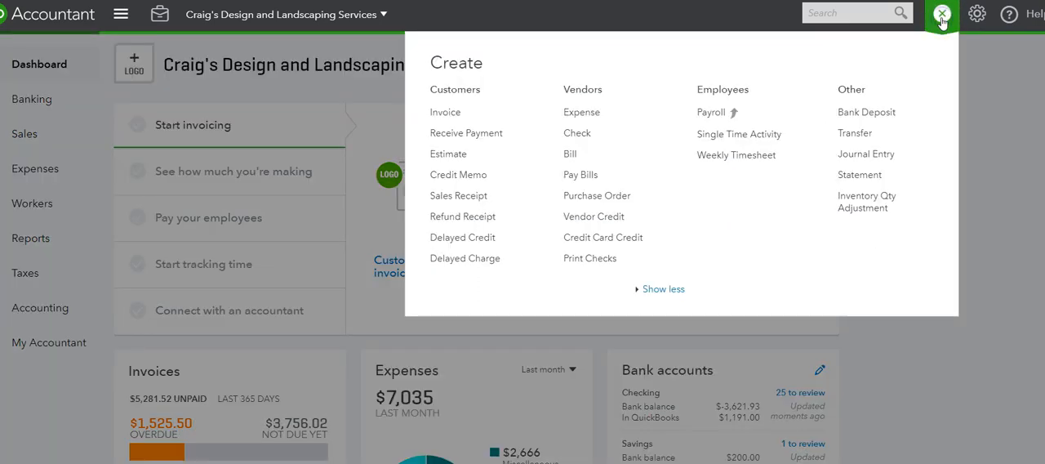
mouse_move(463, 237)
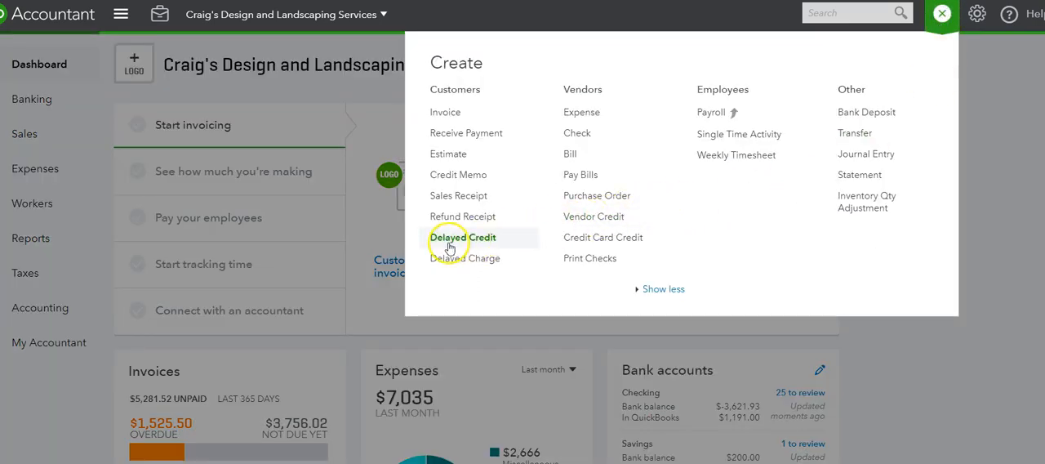
click(942, 13)
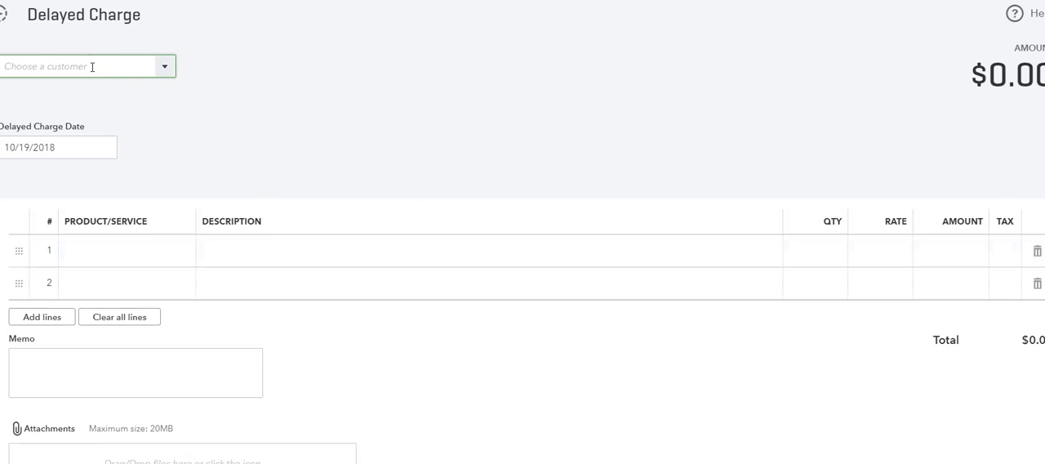
mouse_move(183, 79)
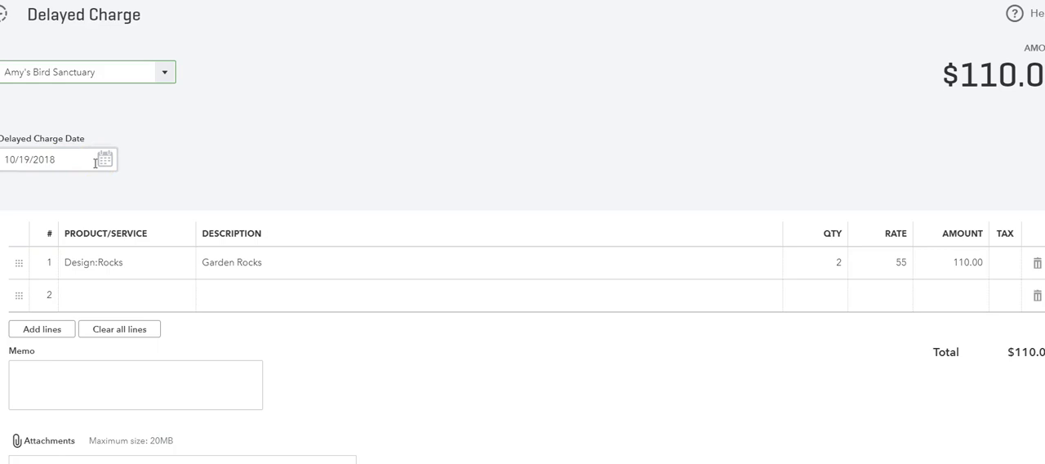
Charge one Pest Control service at $35 on the first line instead of rocks
click(122, 261)
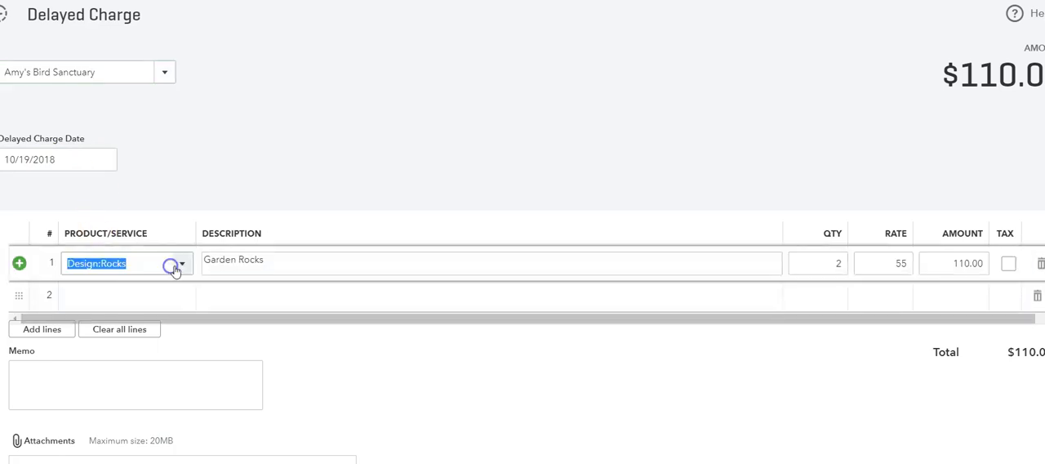
click(181, 263)
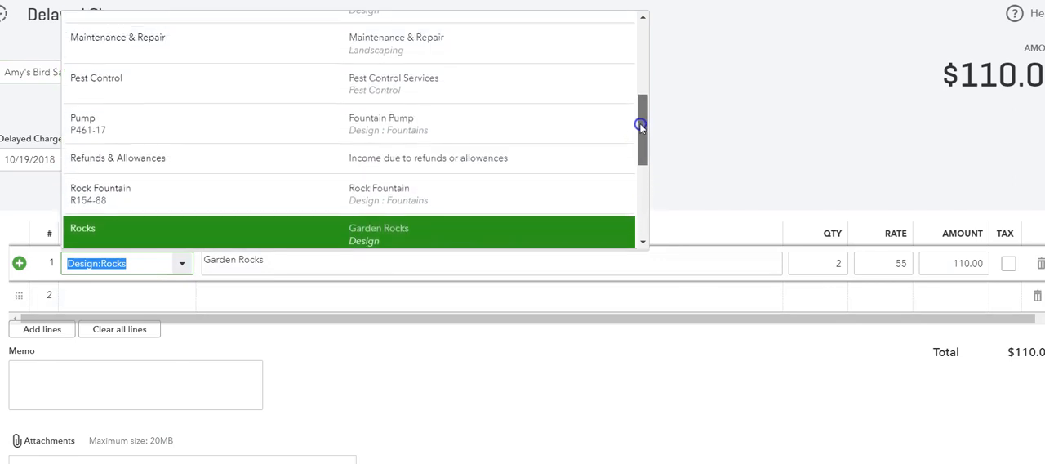
click(94, 84)
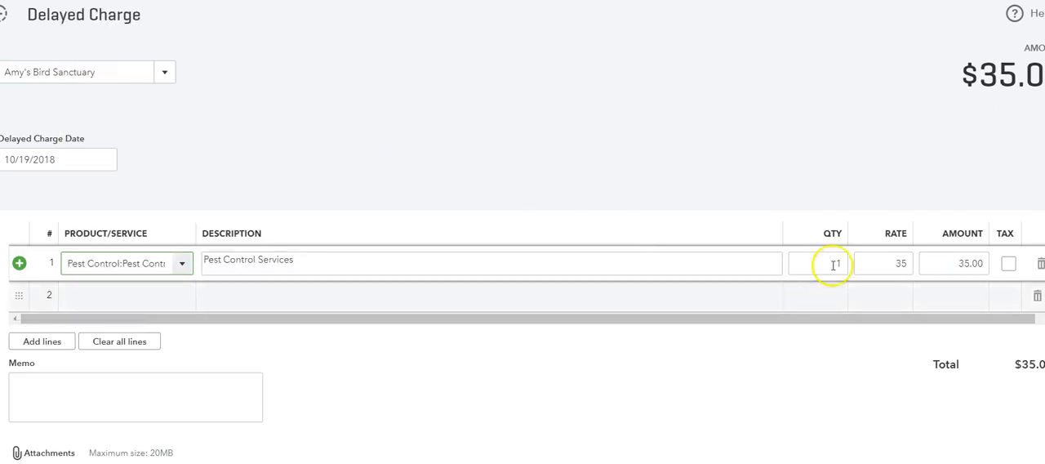
click(108, 160)
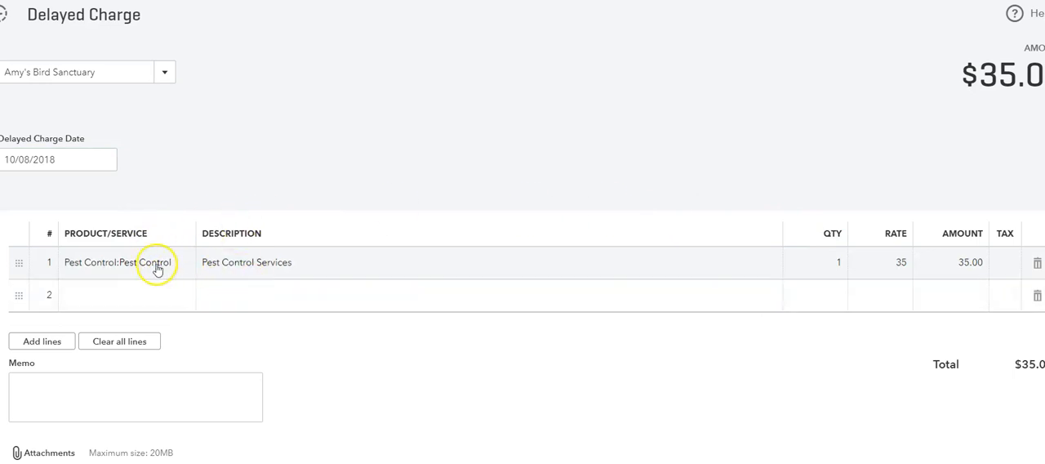
mouse_move(1018, 145)
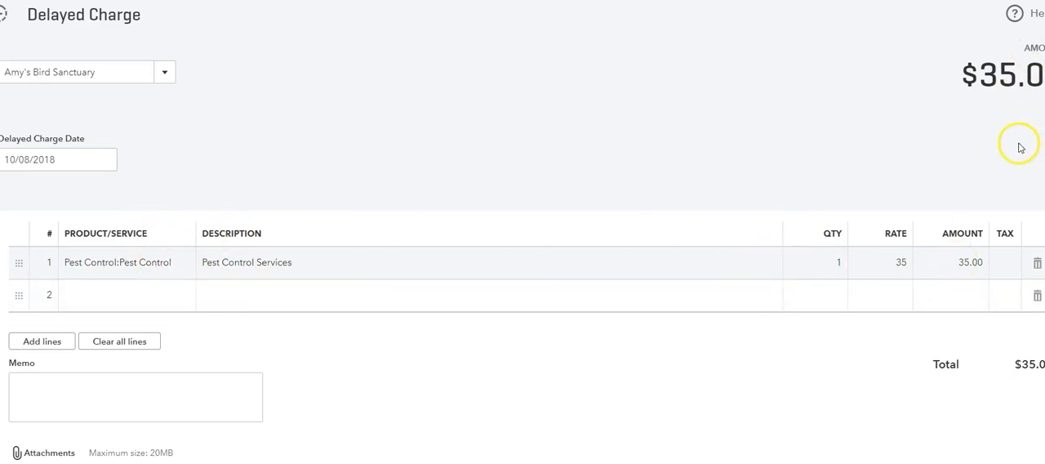
mouse_move(695, 248)
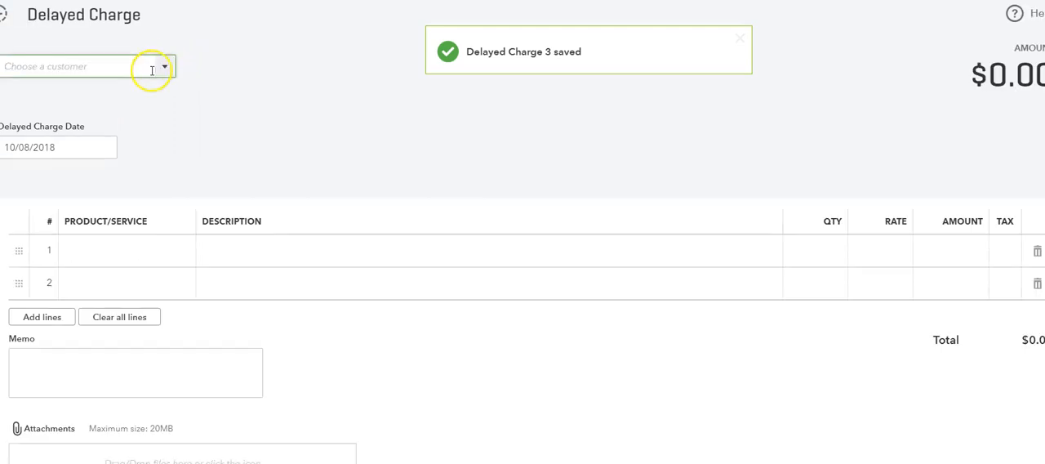
Bill the charge to Amy's Bird Sanctuary and date it 10/11/2018
click(81, 65)
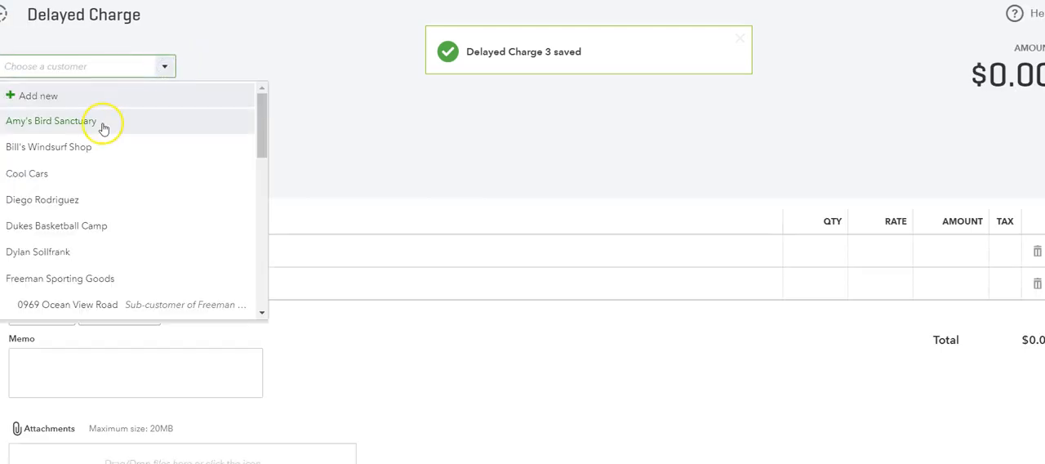
click(49, 121)
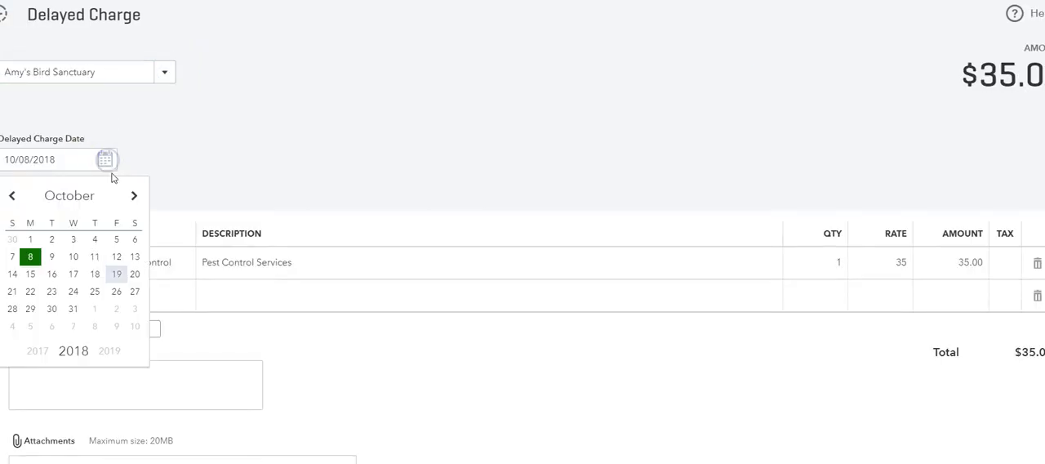
click(95, 256)
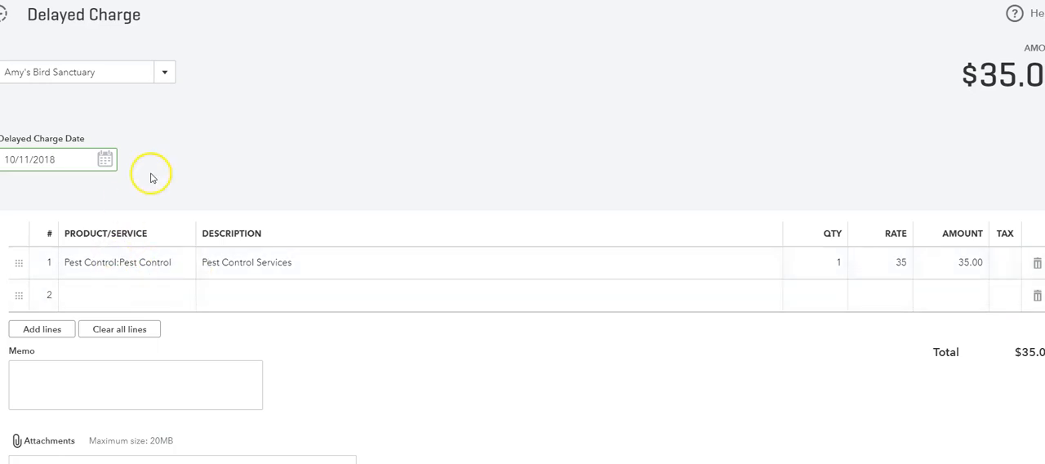
click(117, 261)
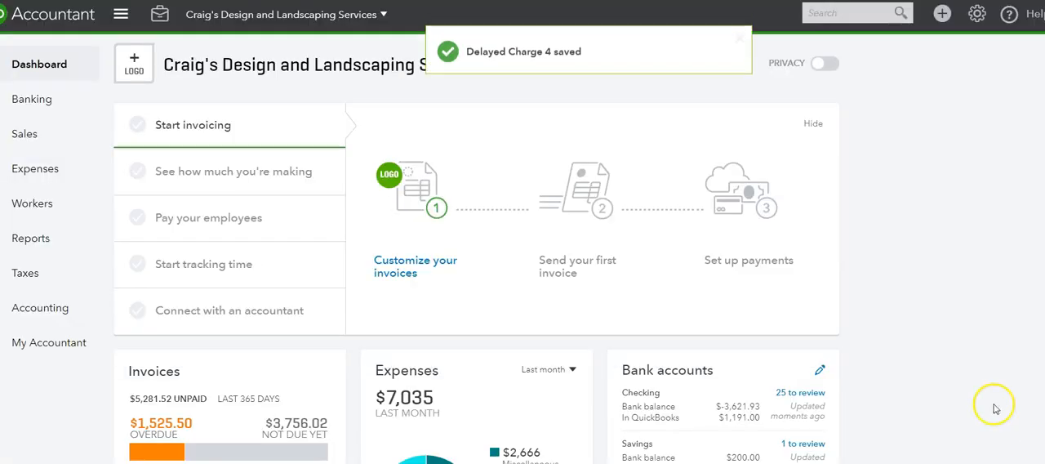
mouse_move(31, 98)
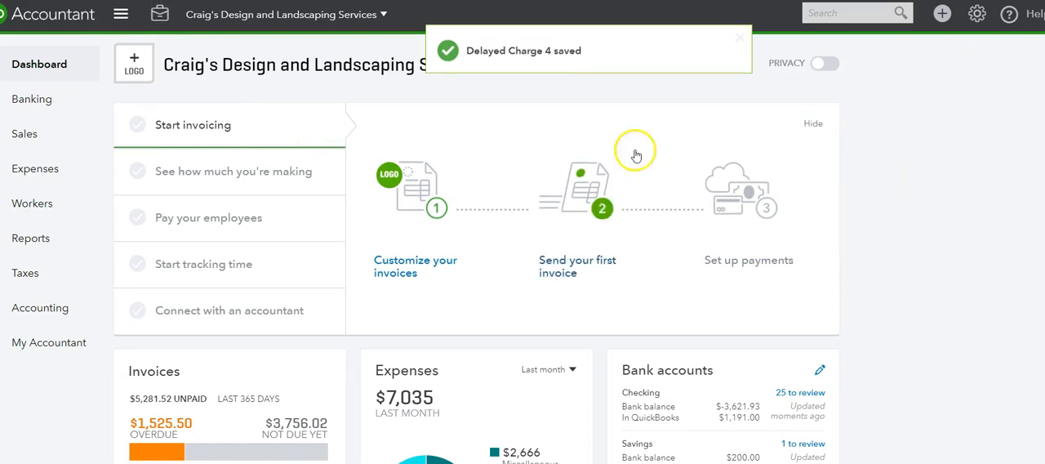
Navigate via Sales > Customers to Amy's Bird Sanctuary's customer record
click(25, 134)
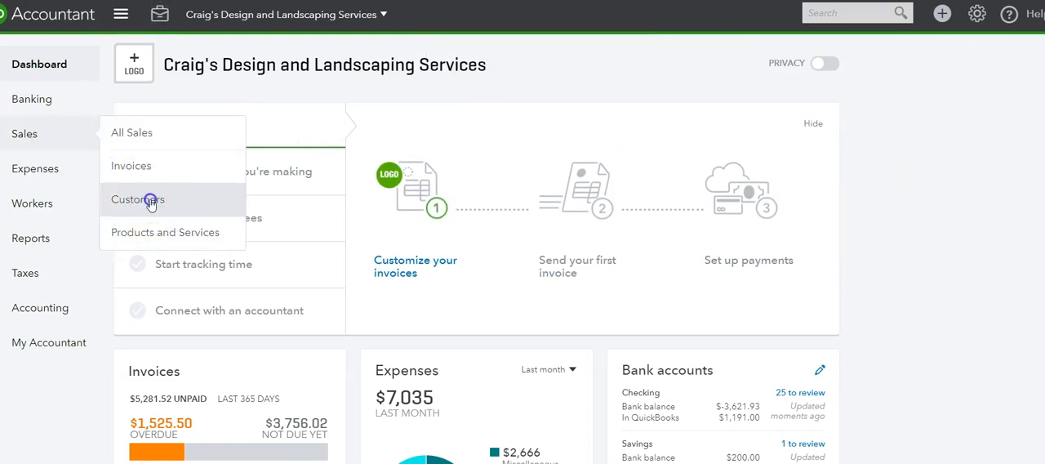
click(137, 199)
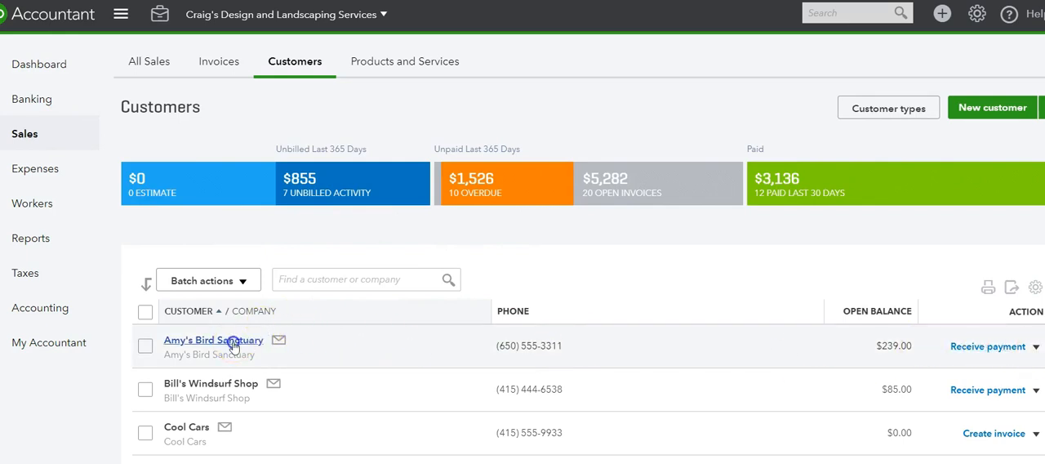
click(212, 339)
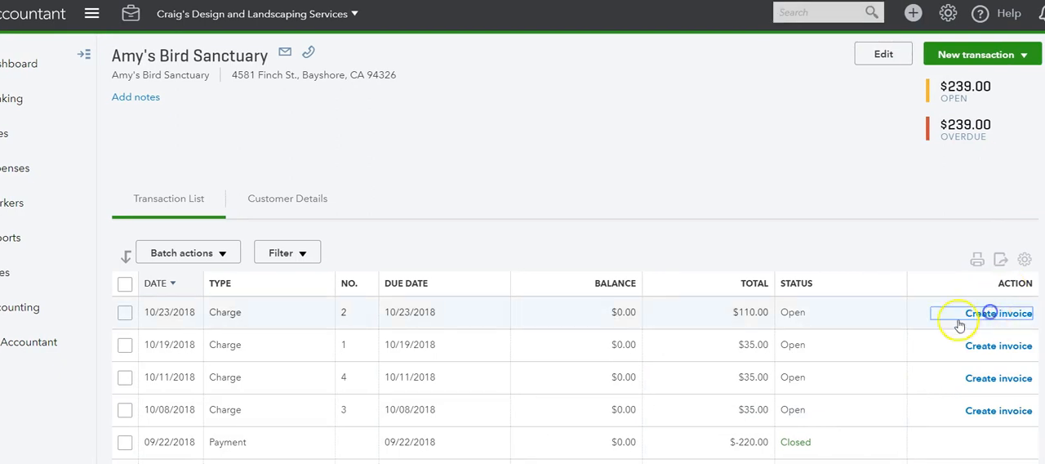
Invoice the $110.00 charge and add all remaining billable items, totaling $590.00
click(999, 313)
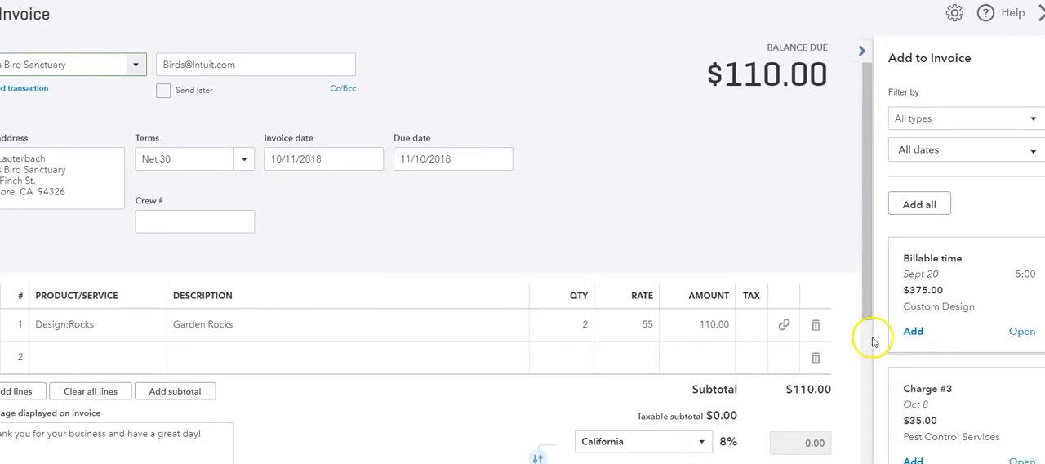
mouse_move(1027, 184)
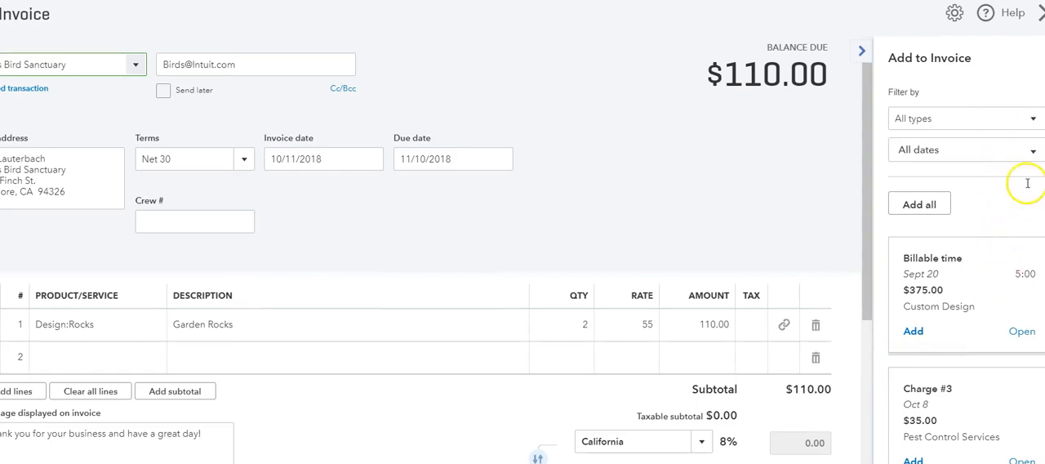
scroll(down, 3)
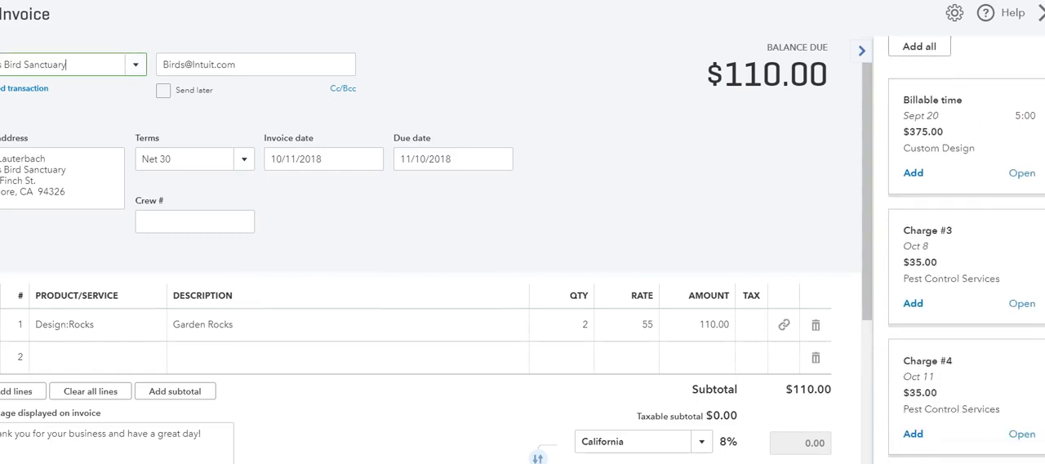
scroll(down, 3)
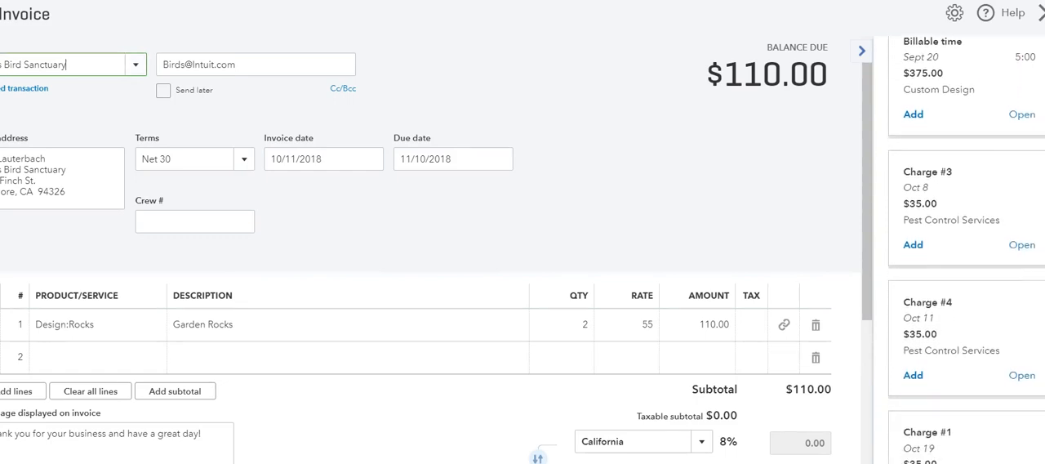
scroll(down, 3)
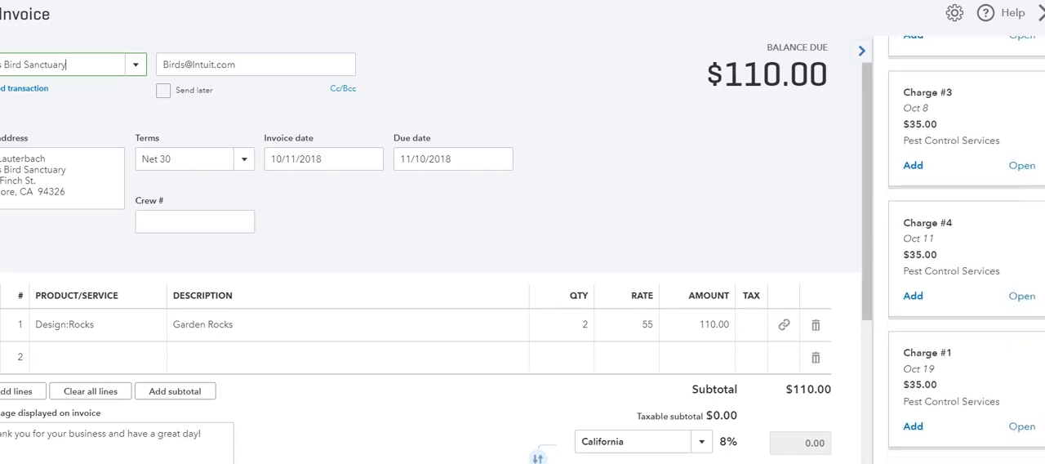
mouse_move(954, 167)
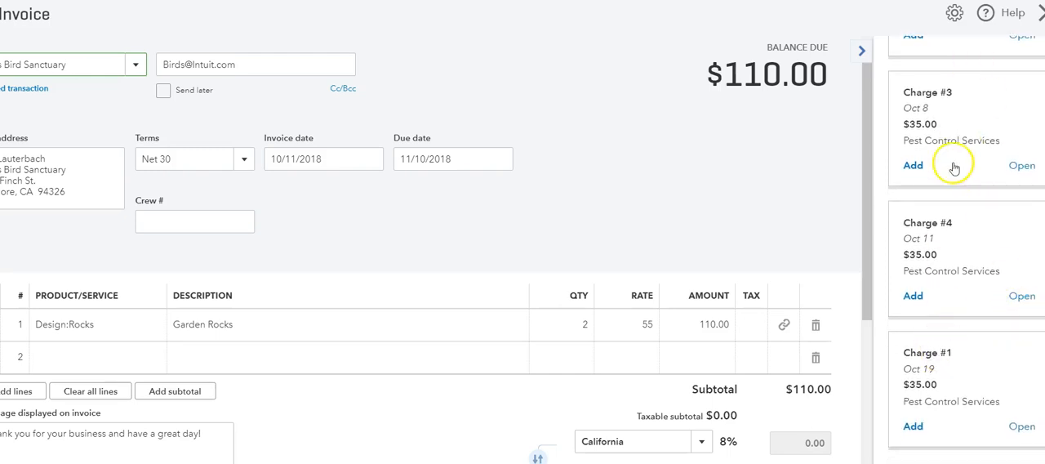
mouse_move(950, 169)
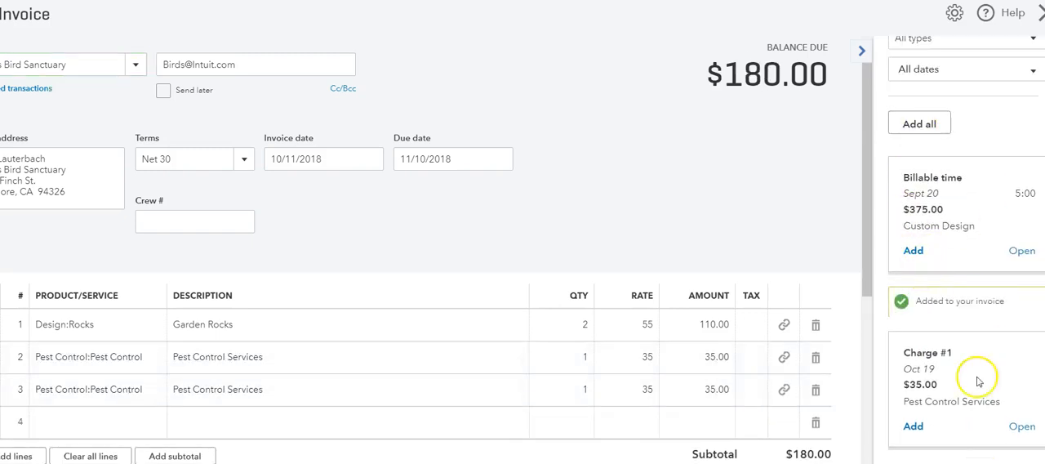
mouse_move(919, 124)
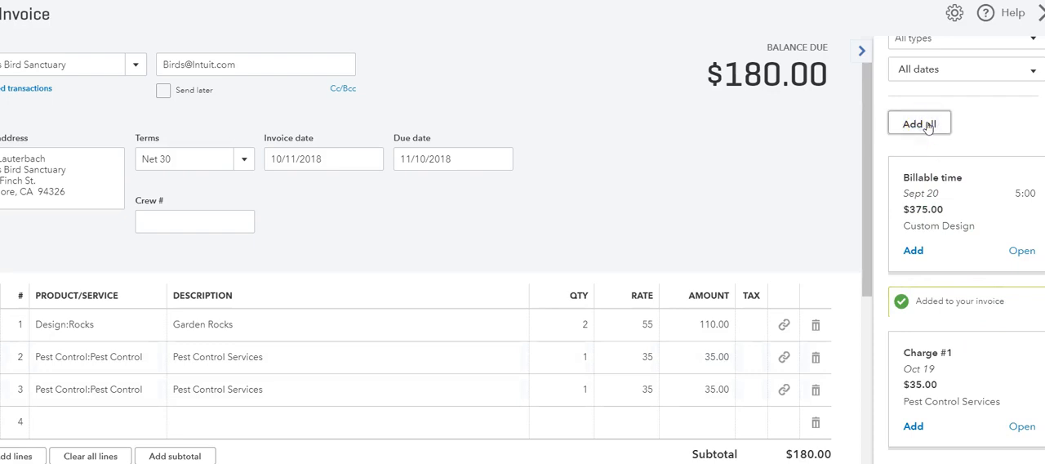
click(919, 124)
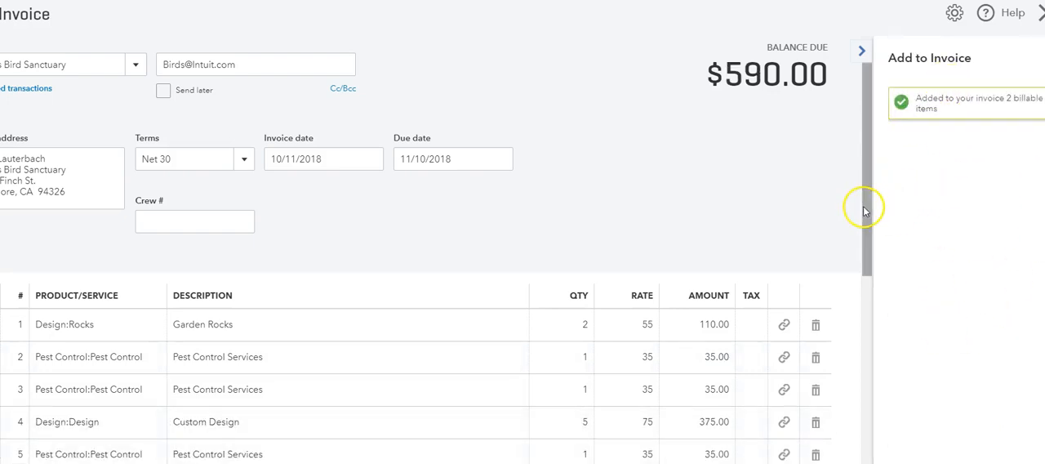
click(861, 51)
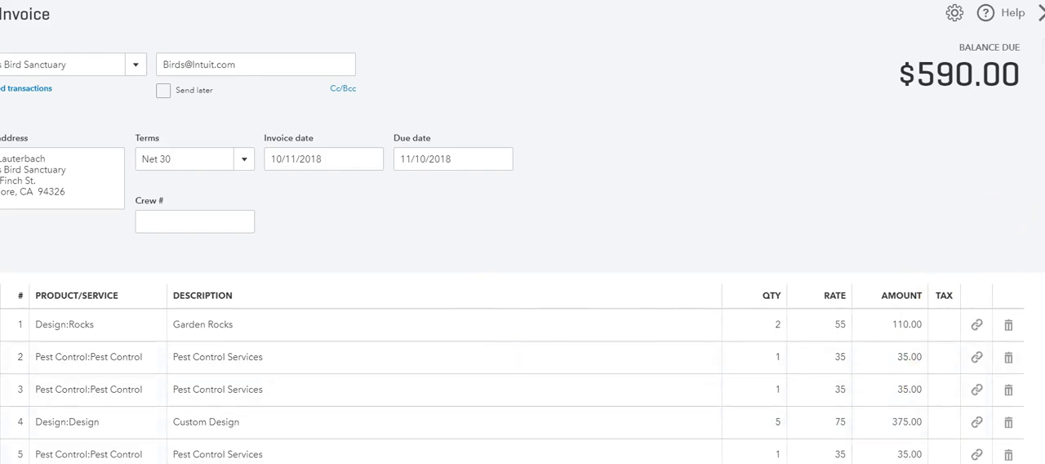
scroll(down, 3)
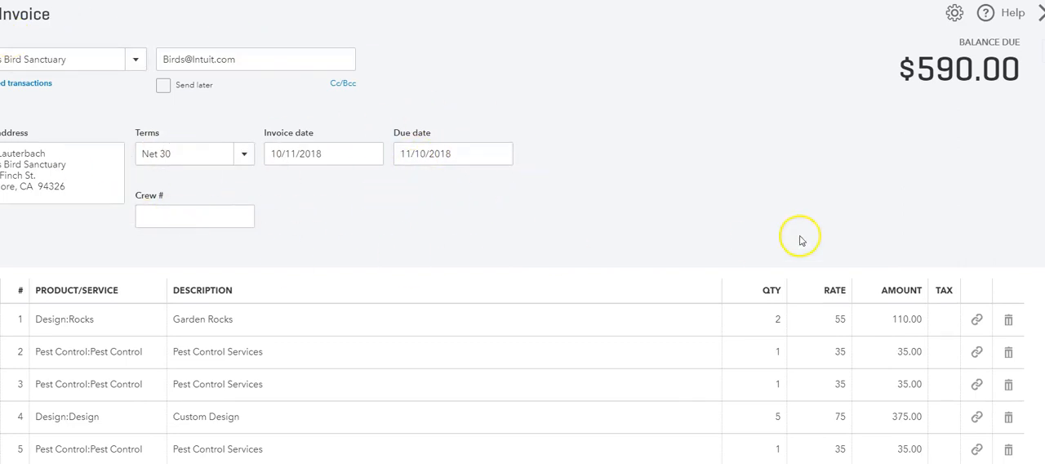
scroll(down, 3)
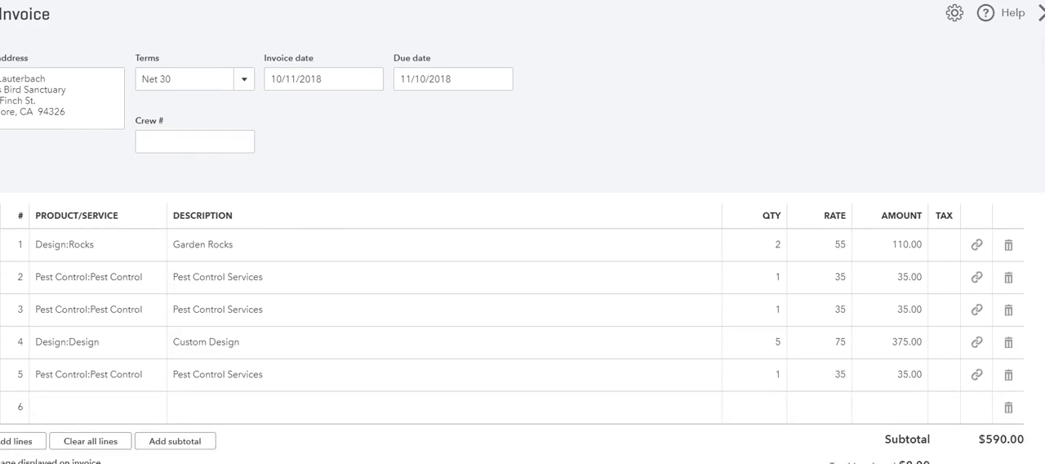
scroll(down, 3)
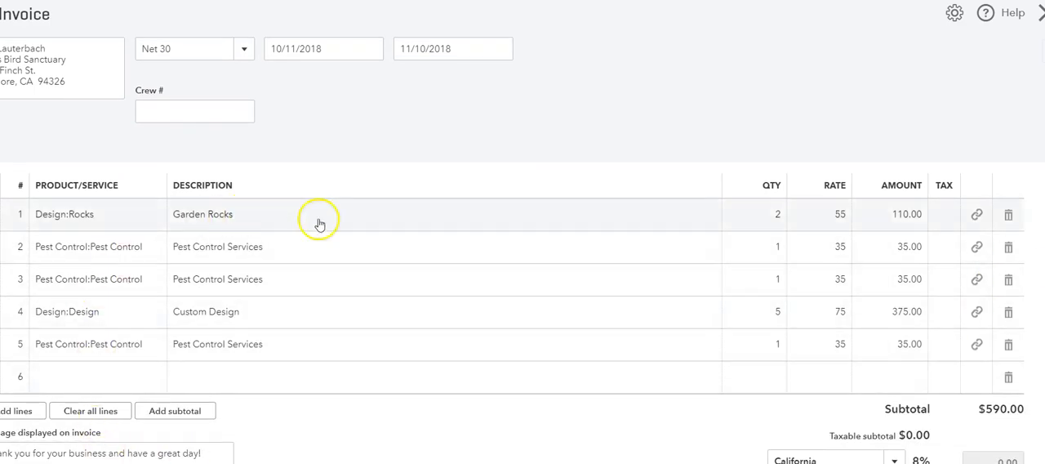
mouse_move(242, 372)
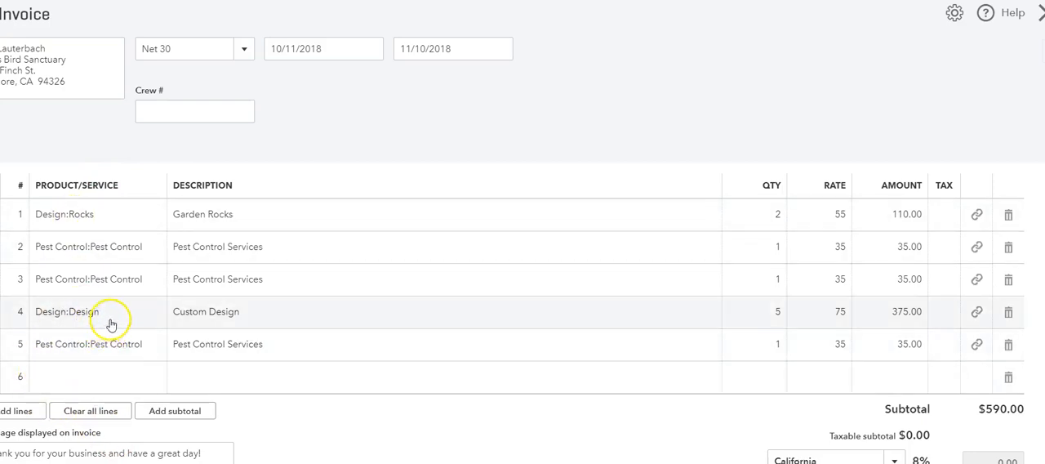
mouse_move(117, 204)
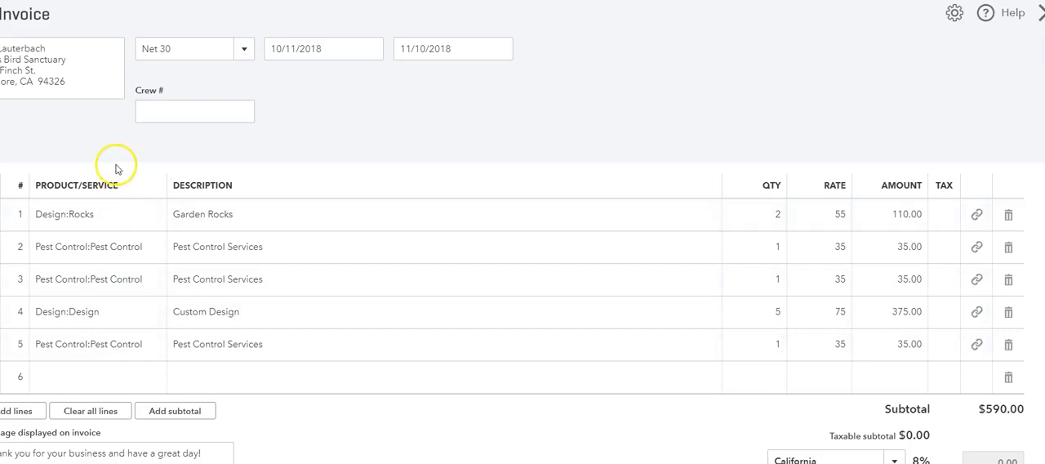
mouse_move(264, 391)
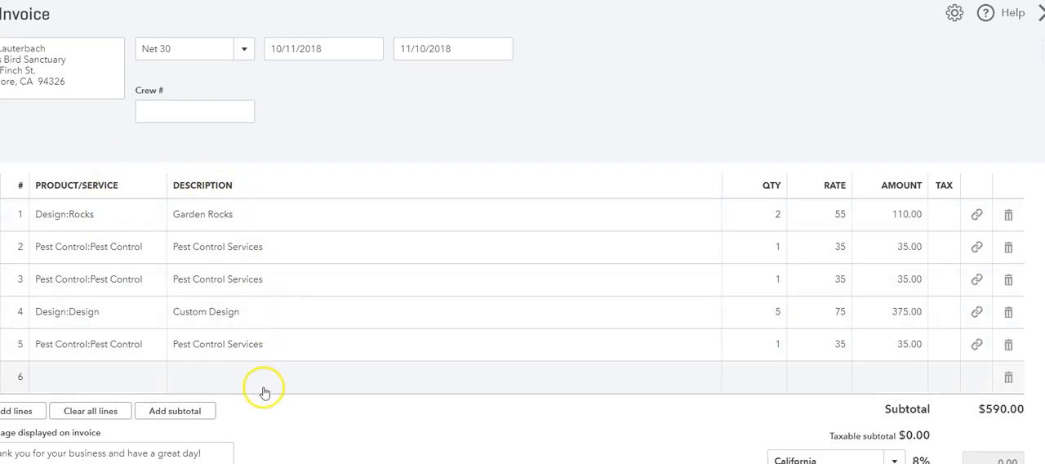
mouse_move(253, 206)
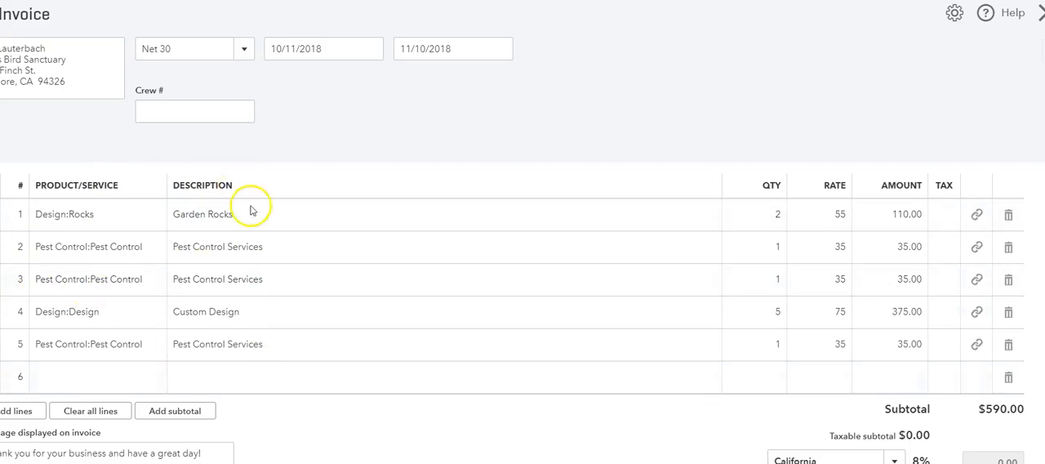
mouse_move(895, 431)
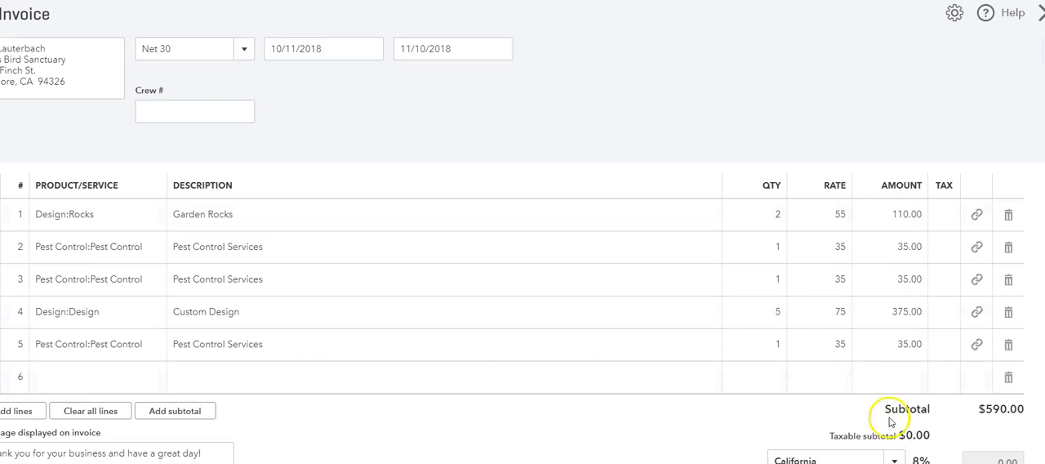
mouse_move(816, 338)
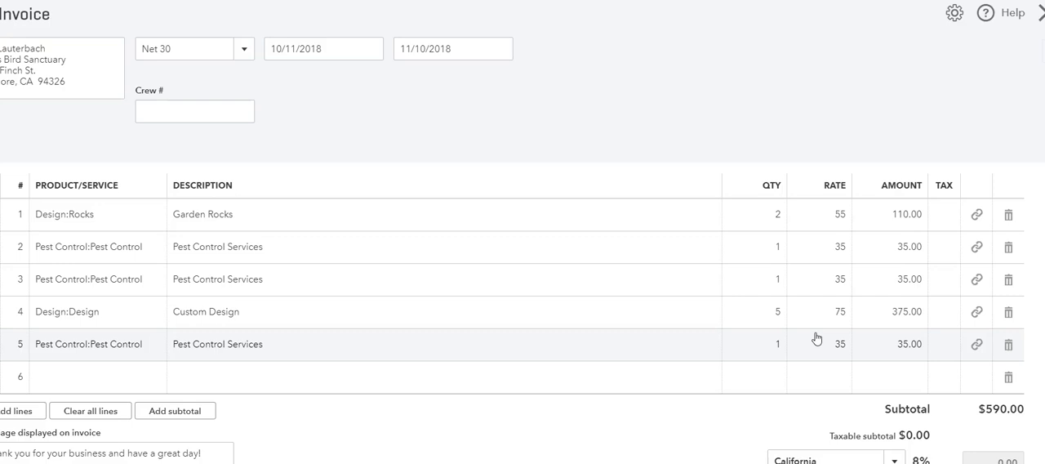
mouse_move(816, 338)
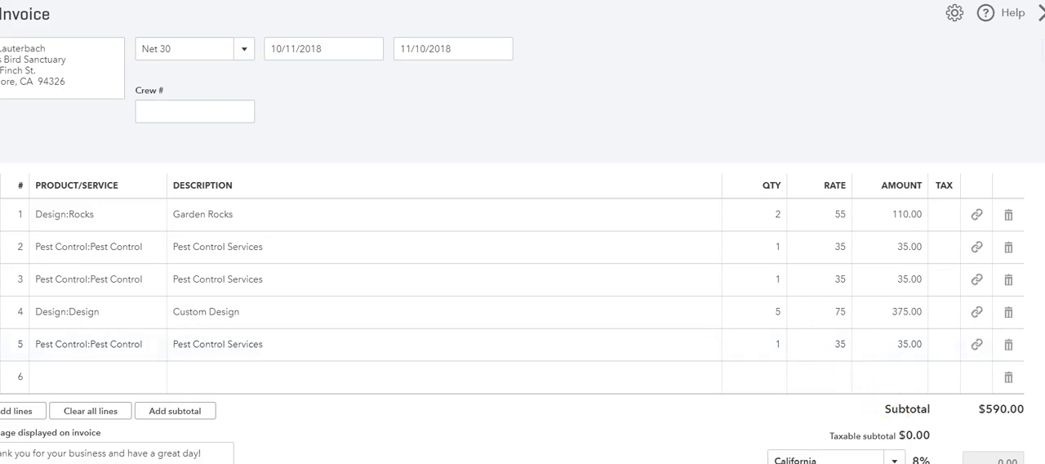